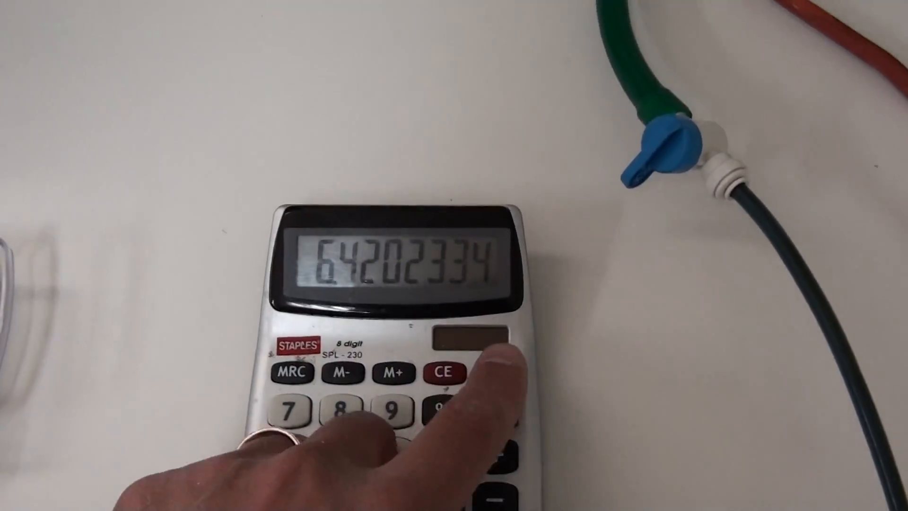
{"action": "left_click", "coordinate": [495, 376]}
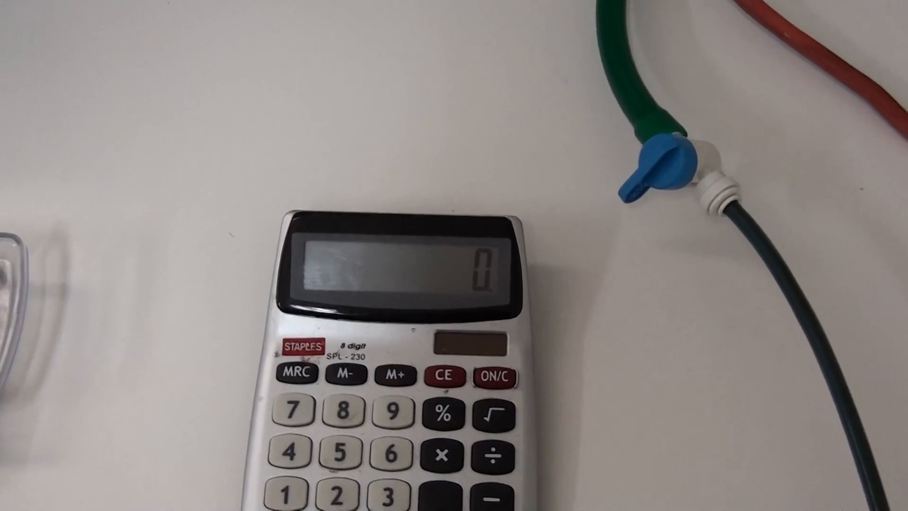